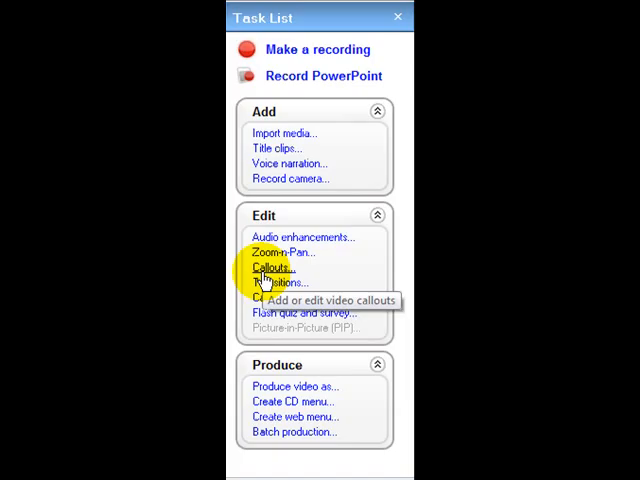
mouse_move(272, 282)
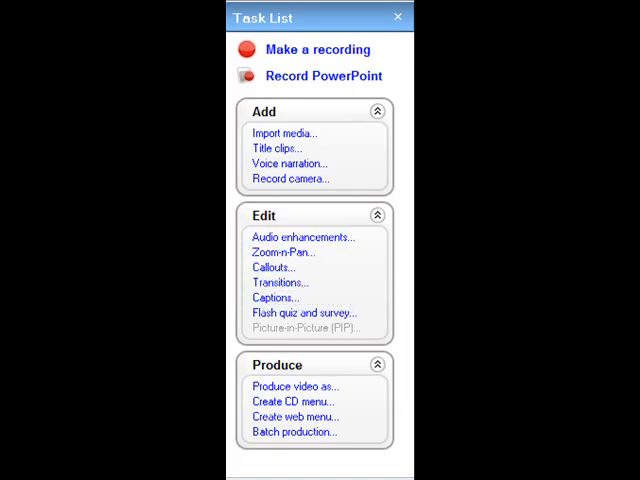
- Start the Callouts task from the Edit section of the Task List
left_click(272, 268)
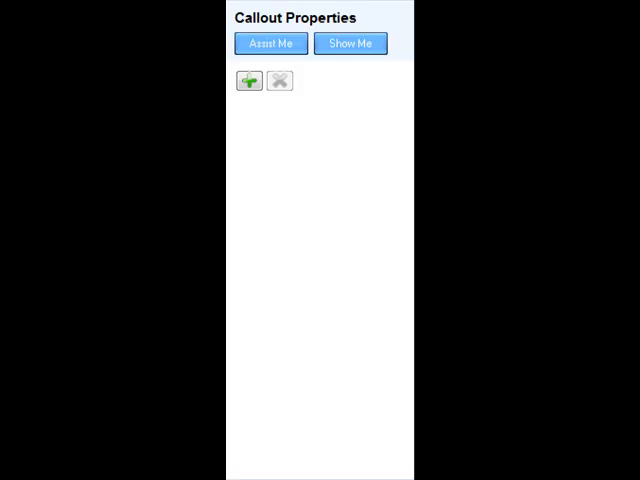
mouse_move(384, 90)
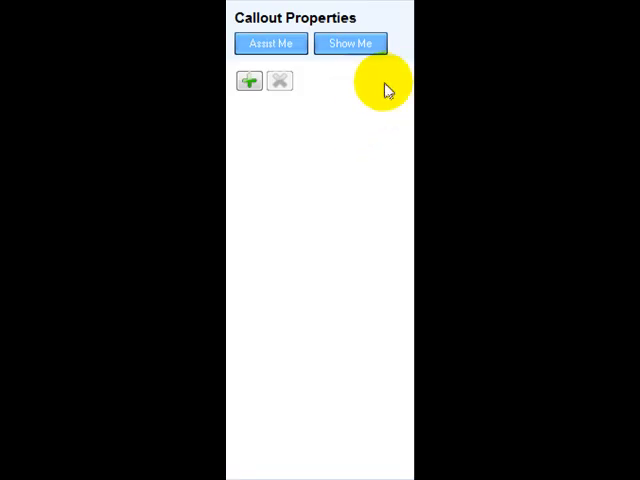
mouse_move(248, 80)
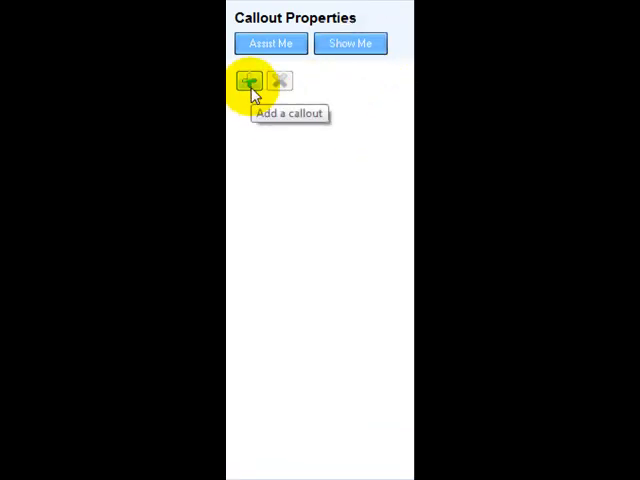
- Add a new arrow callout to the video
left_click(246, 80)
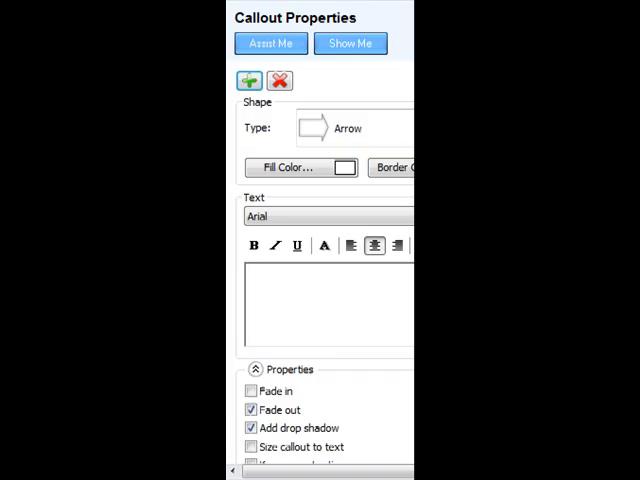
mouse_move(268, 108)
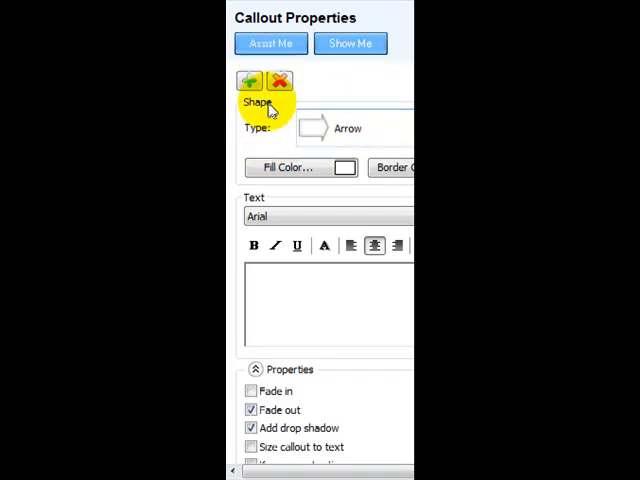
- Change the callout shape to 2-Sided Arrow, then to Blur Callout
left_click(344, 128)
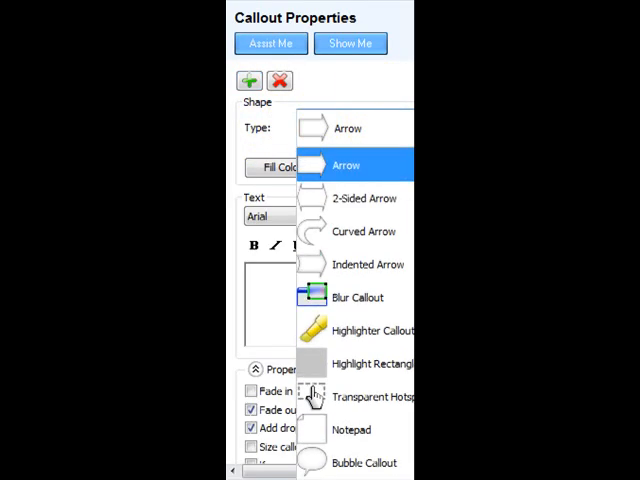
left_click(368, 198)
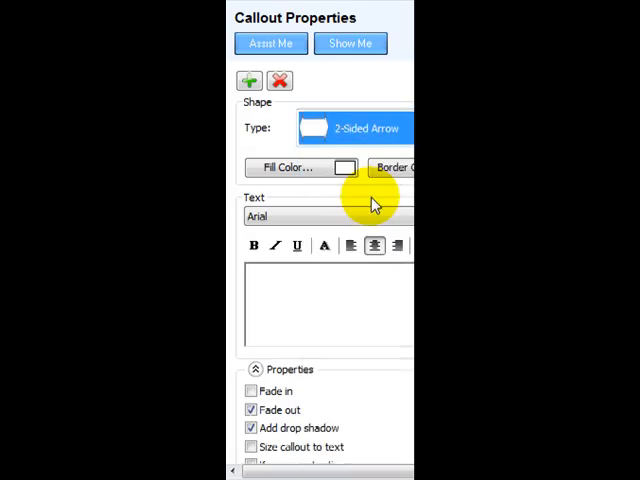
left_click(348, 128)
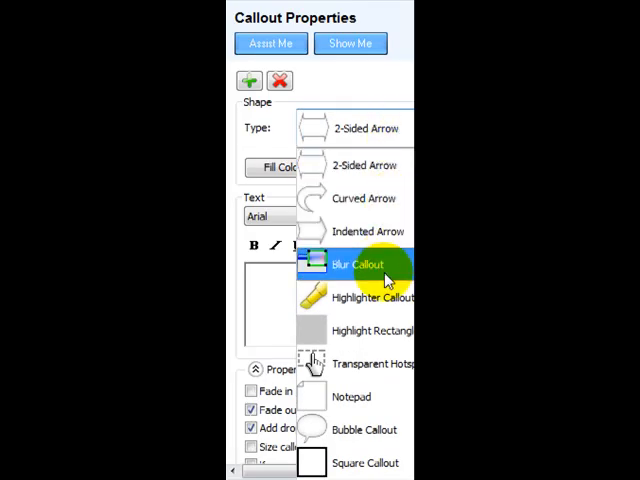
left_click(364, 264)
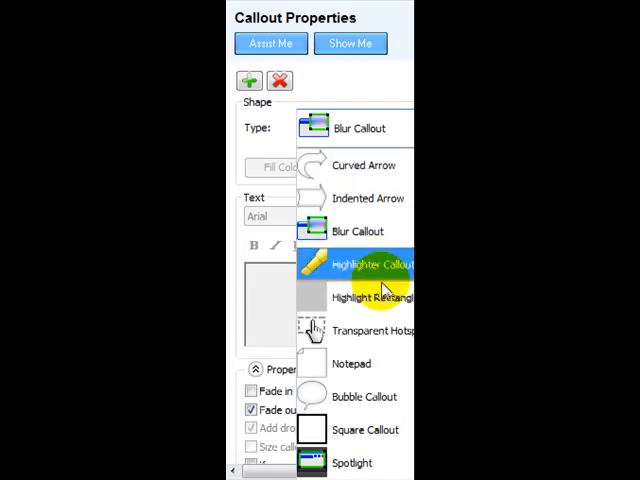
- Try Highlighter Callout, Spotlight, Text Callout and Transparent Hotspot shapes, ending on Arrow
left_click(370, 264)
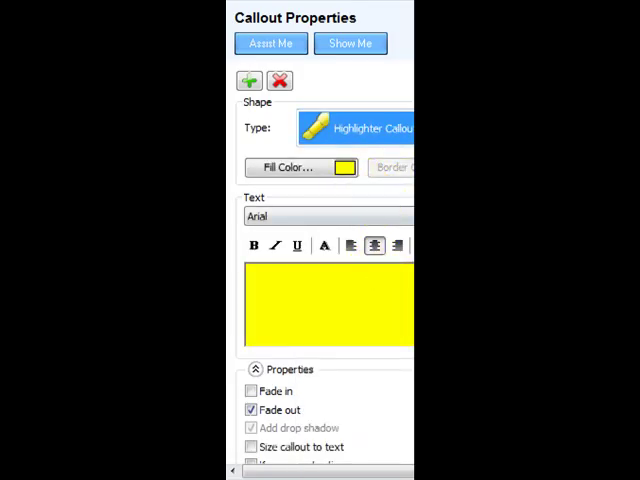
left_click(356, 128)
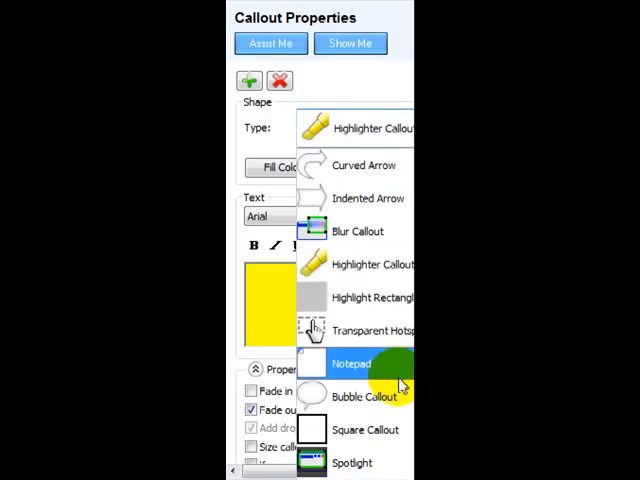
mouse_move(384, 396)
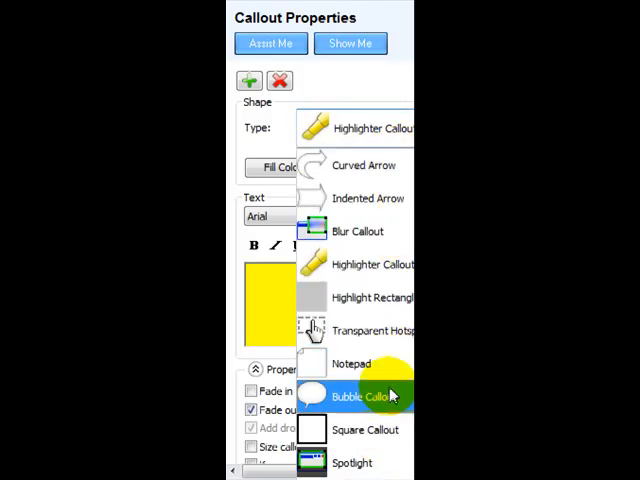
left_click(352, 462)
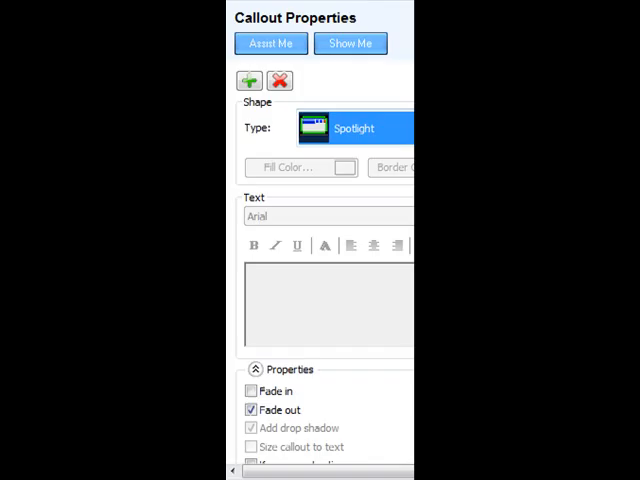
left_click(344, 128)
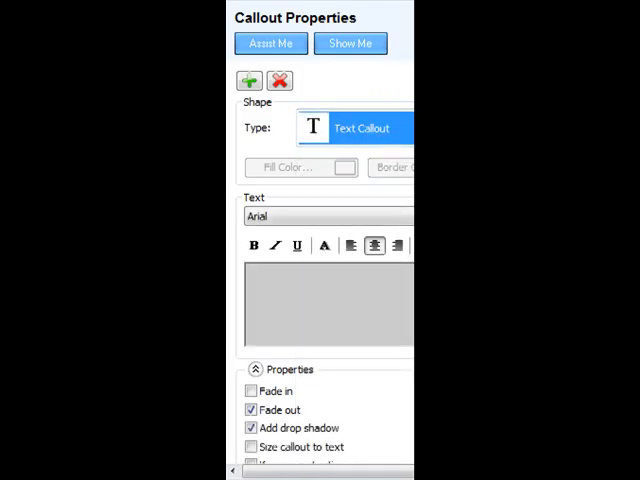
left_click(360, 128)
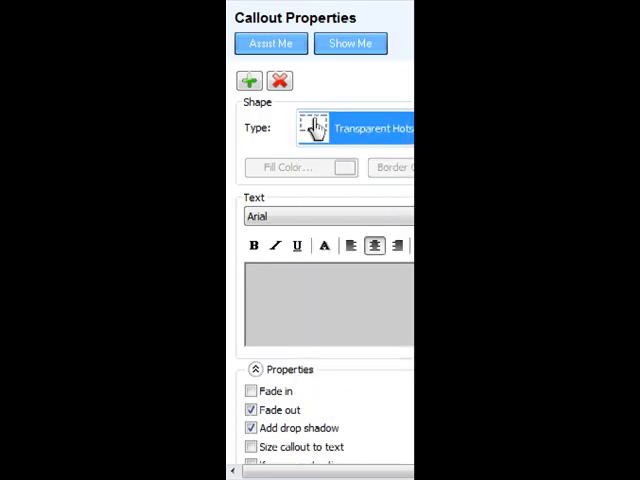
left_click(350, 128)
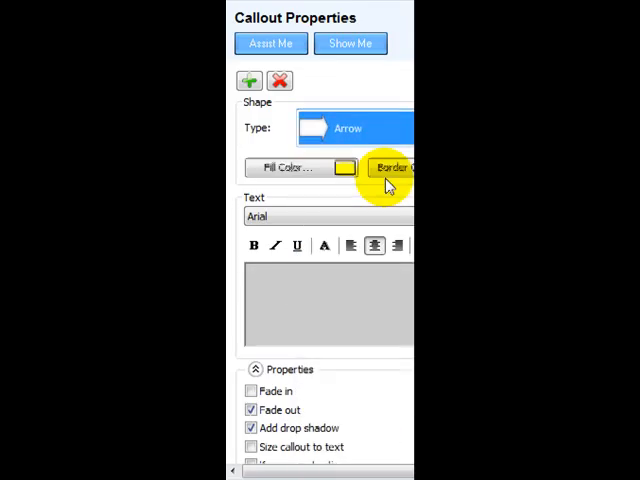
- Enter 'text' as the wording of the yellow arrow callout
left_click(350, 128)
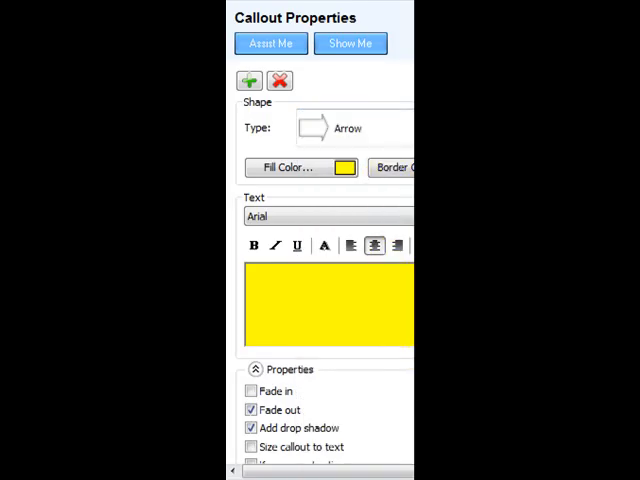
type("text")
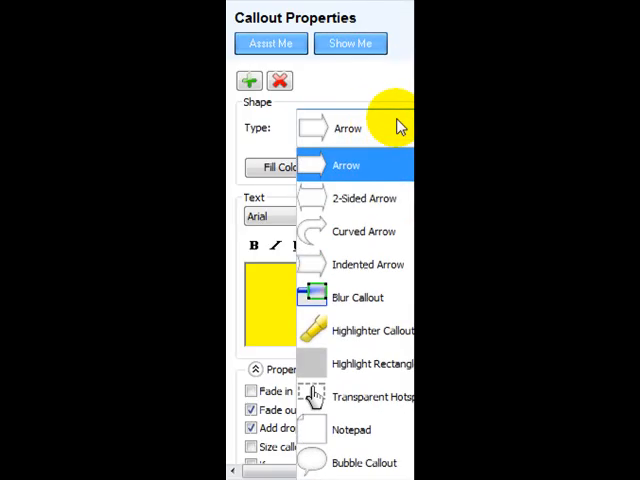
- Switch the callout to Highlighter Callout, then to Indented Arrow
scroll("down", 3)
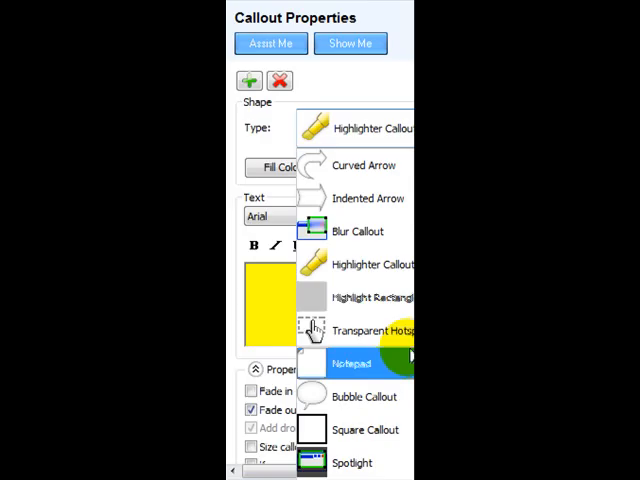
left_click(368, 430)
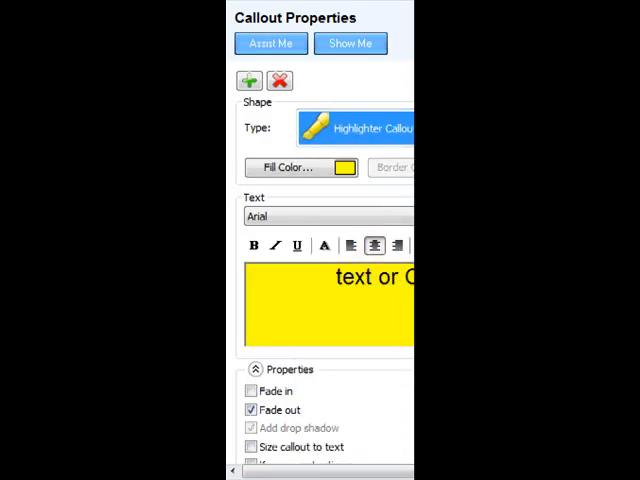
left_click(370, 128)
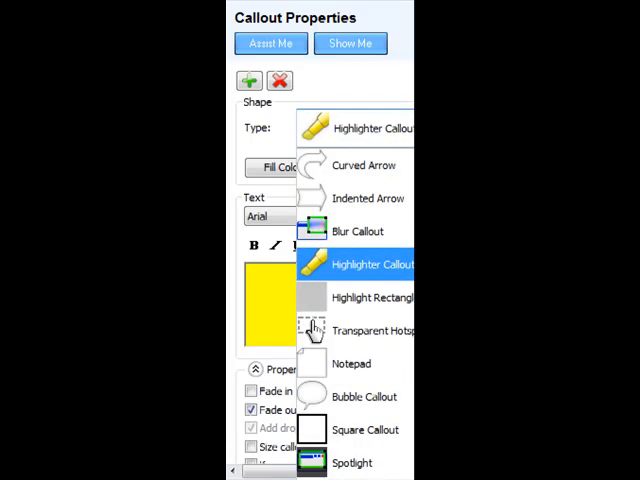
left_click(368, 196)
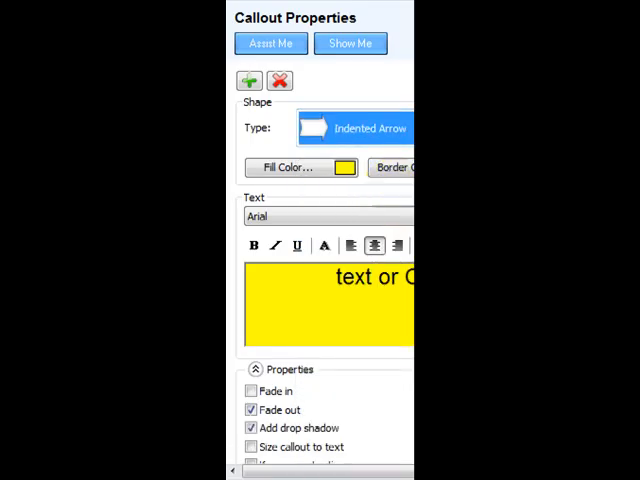